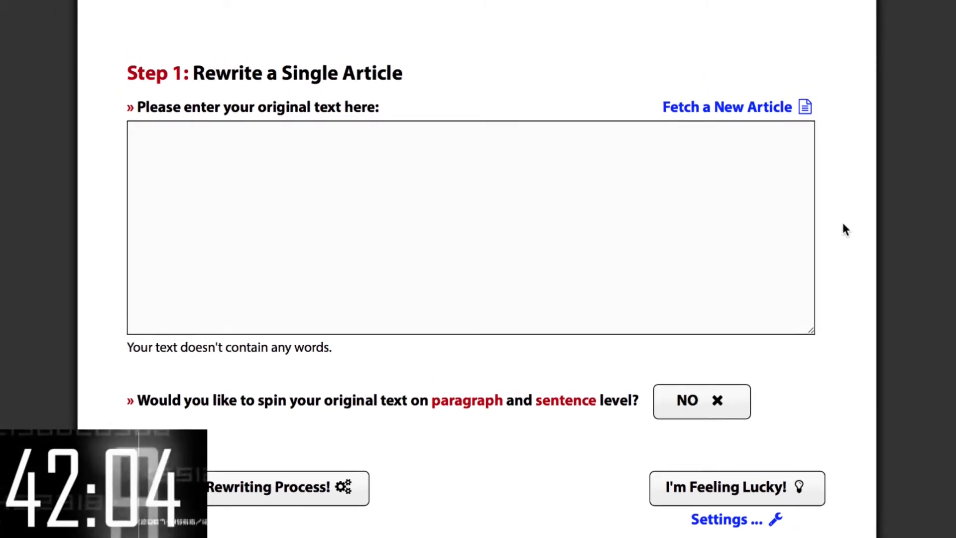
Step: Fetch 'guitar lessons' articles and load 'Learn Guitar Fast Online – The Good & the Bad'
type("guitar lessons")
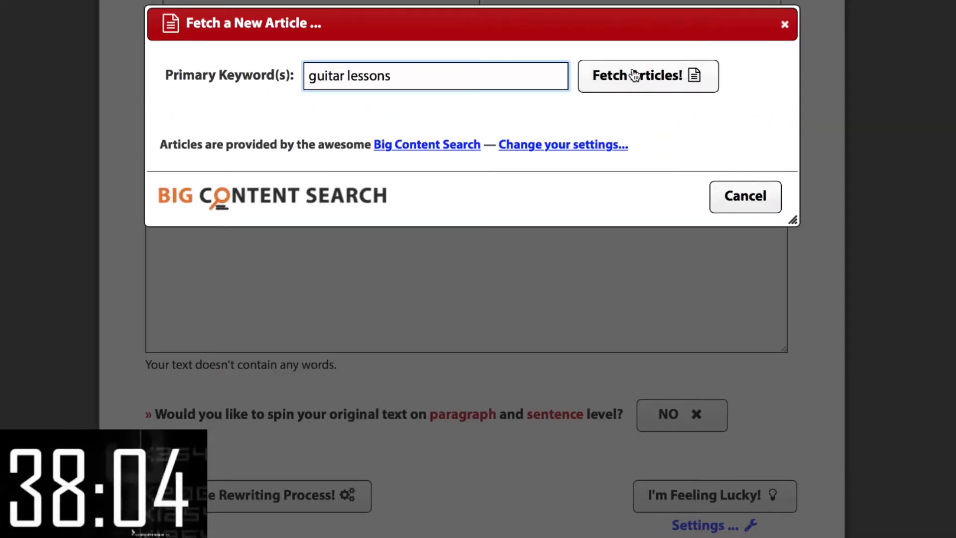
left_click(647, 75)
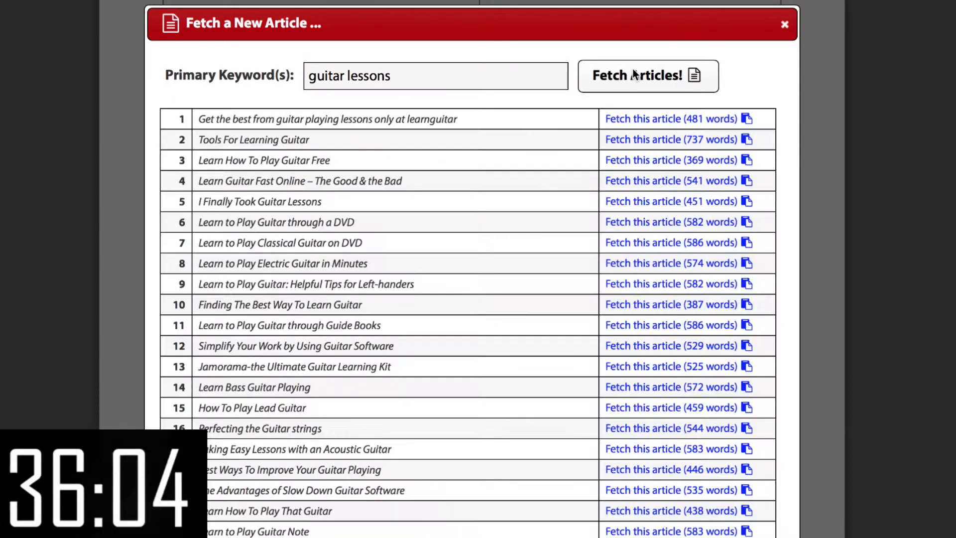
left_click(671, 180)
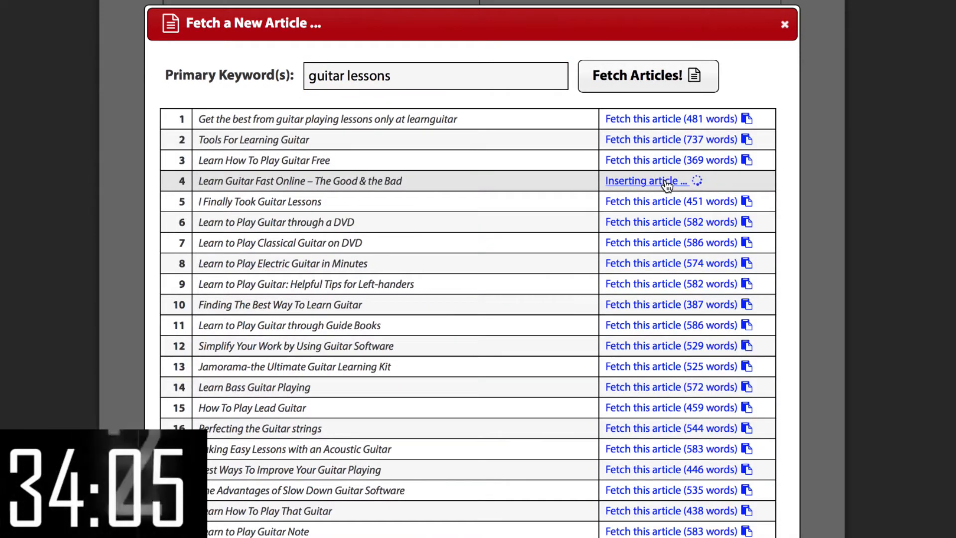
left_click(644, 180)
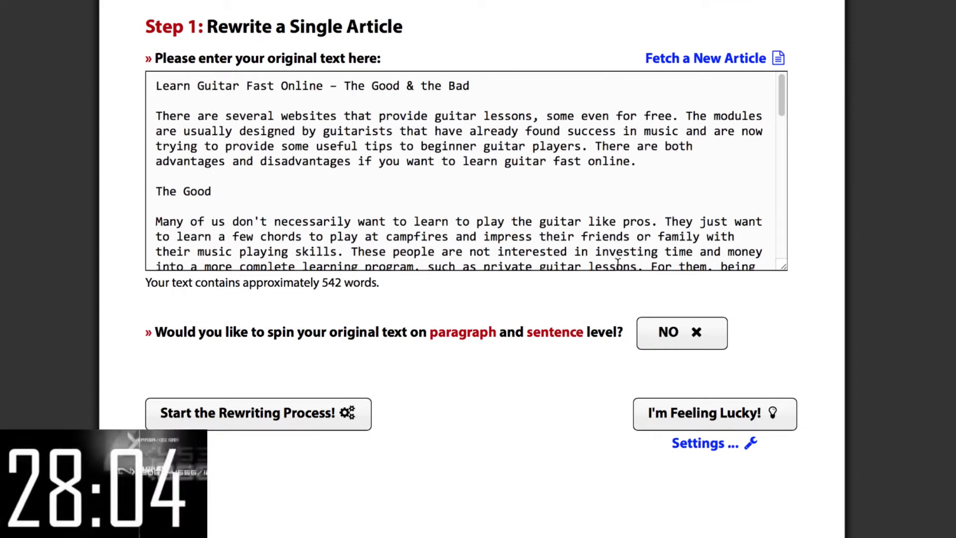
Step: Spin the fetched guitar article into spintax with synonym alternatives
left_click(714, 413)
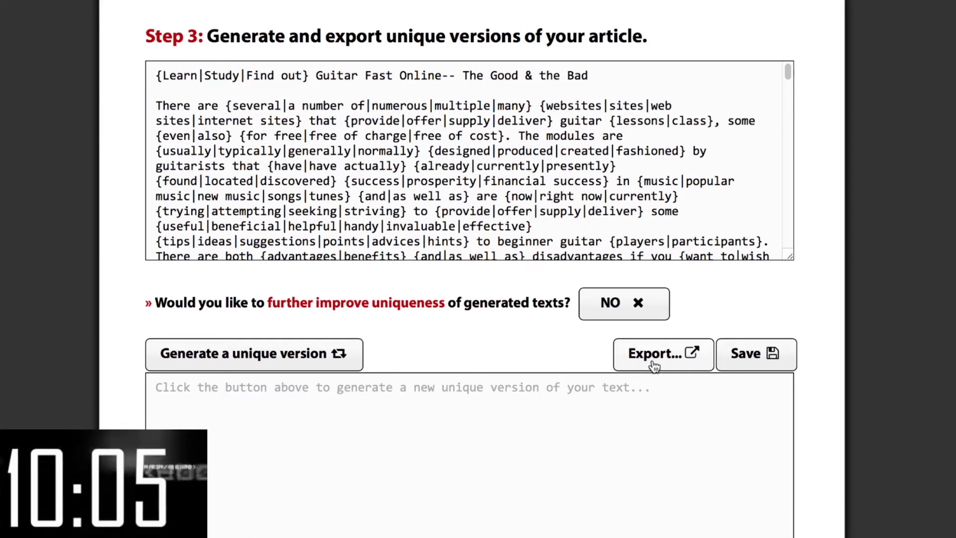
Step: Export 500 unique versions as individual text files in a ZIP and download it
left_click(662, 354)
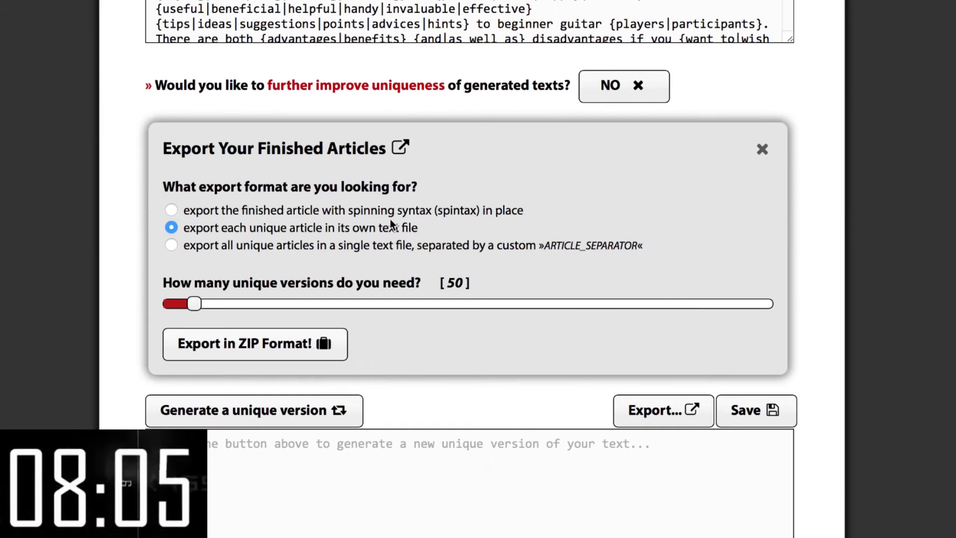
left_click_drag(194, 304, 434, 303)
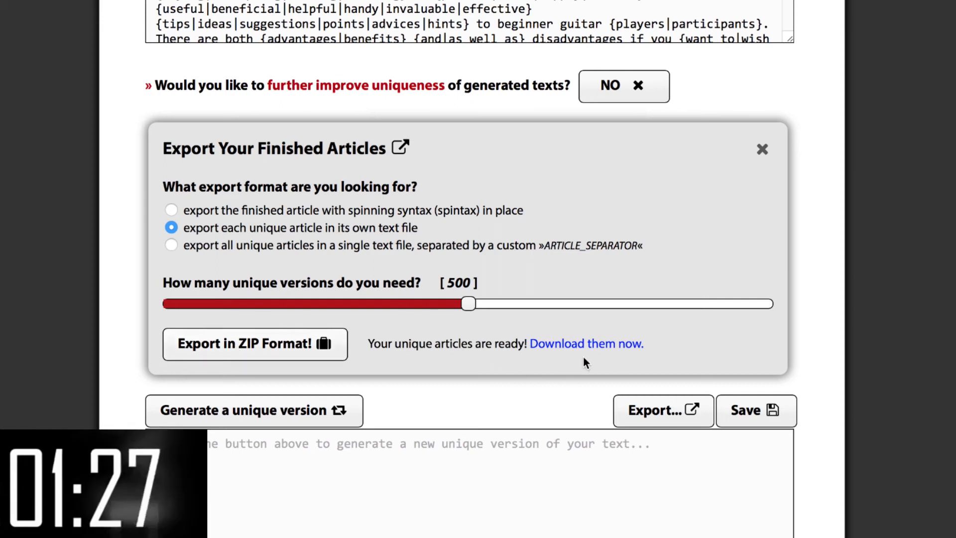
left_click(586, 343)
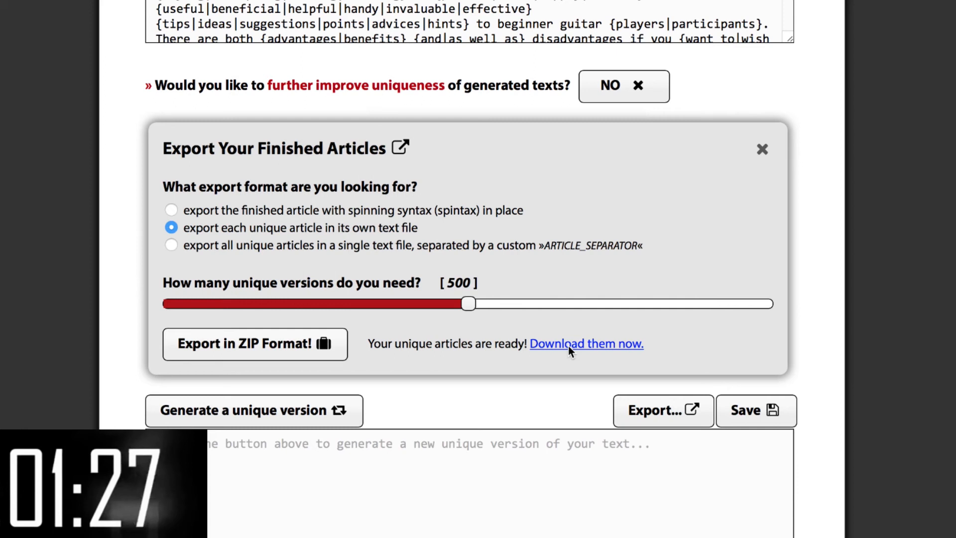
left_click(585, 343)
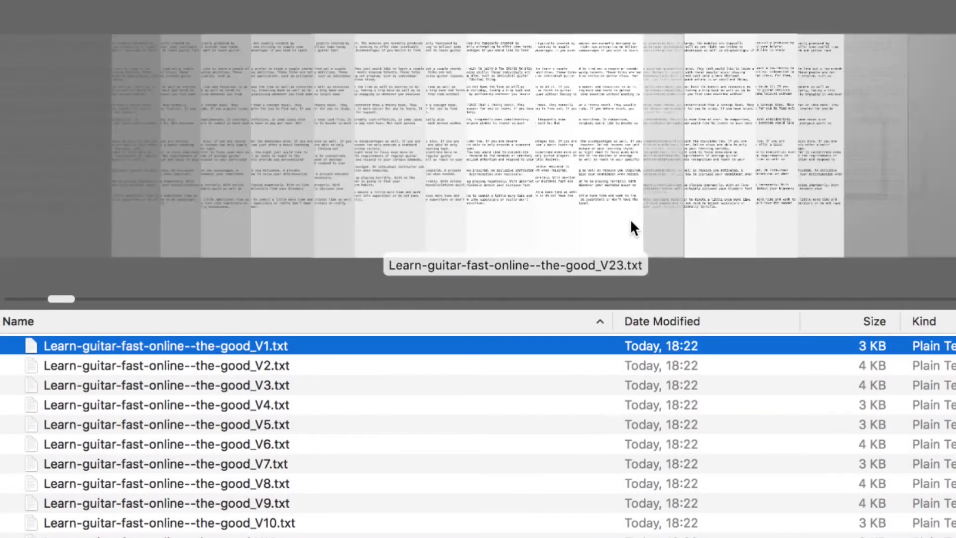